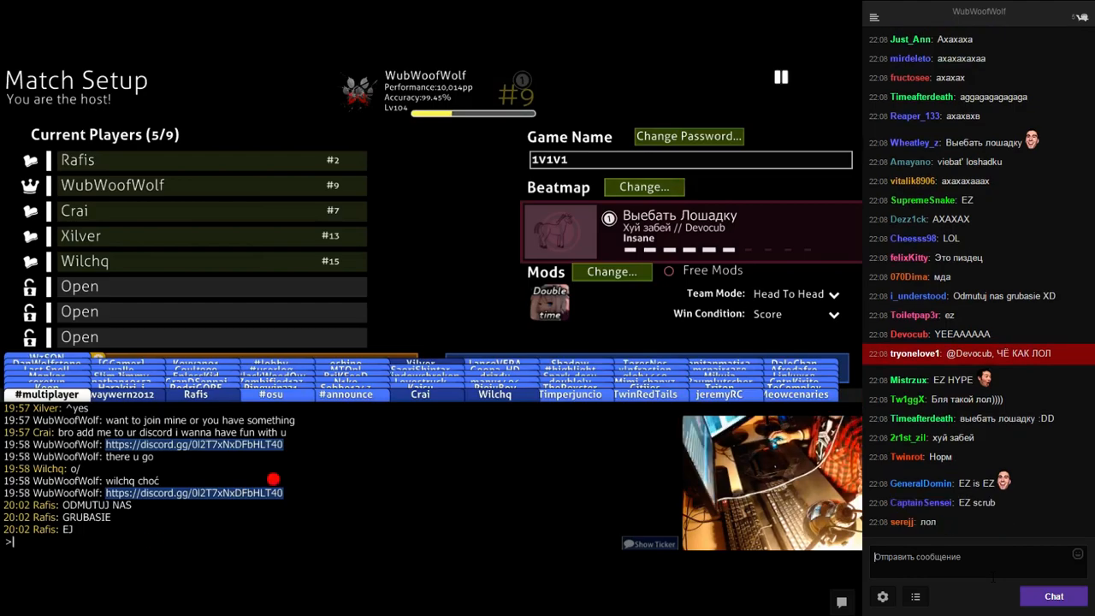
mouse_move(213, 236)
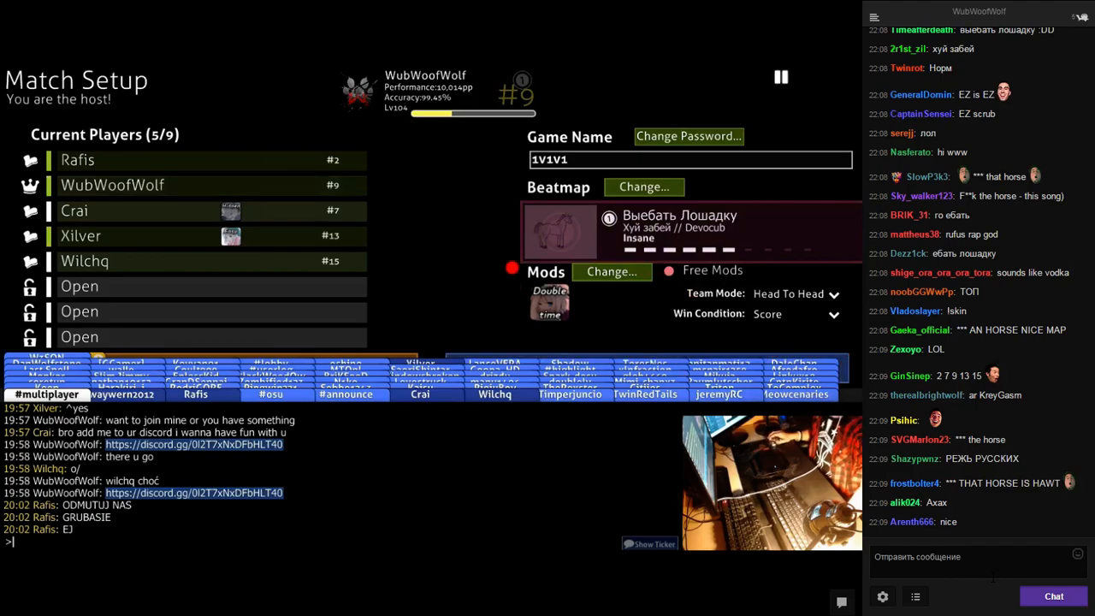
Invite top-ranked player Cookiezi to the match via Invite to Game
scroll("down", 3)
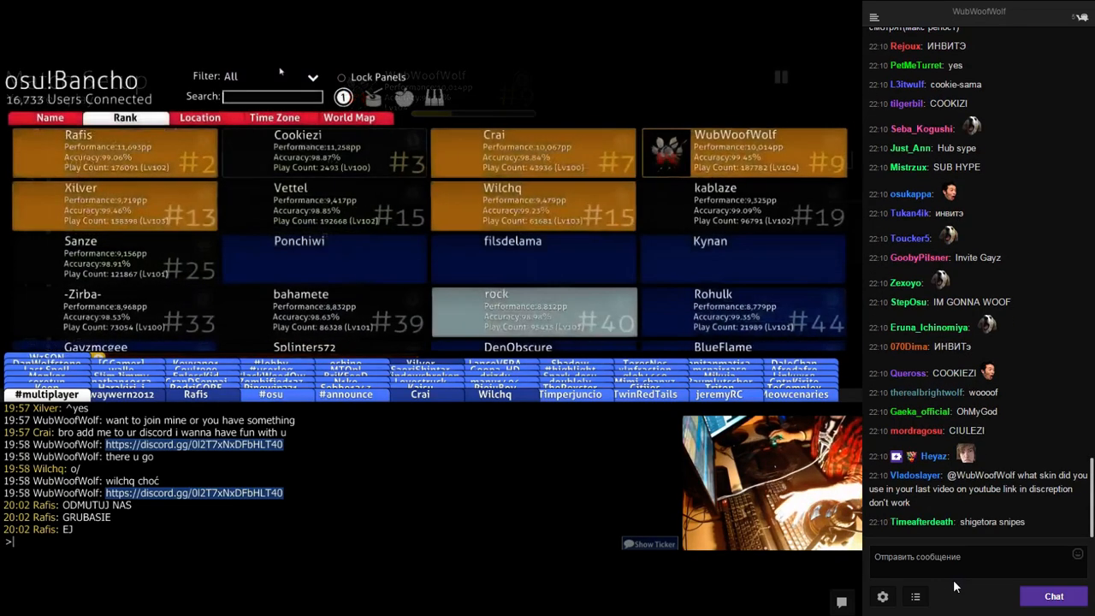
right_click(323, 153)
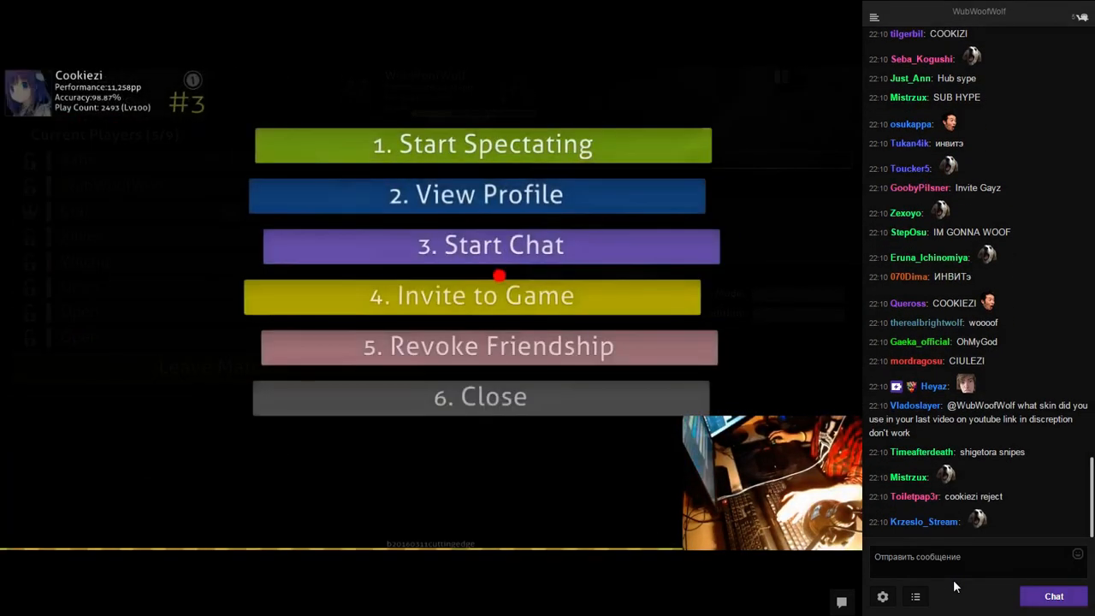
left_click(472, 295)
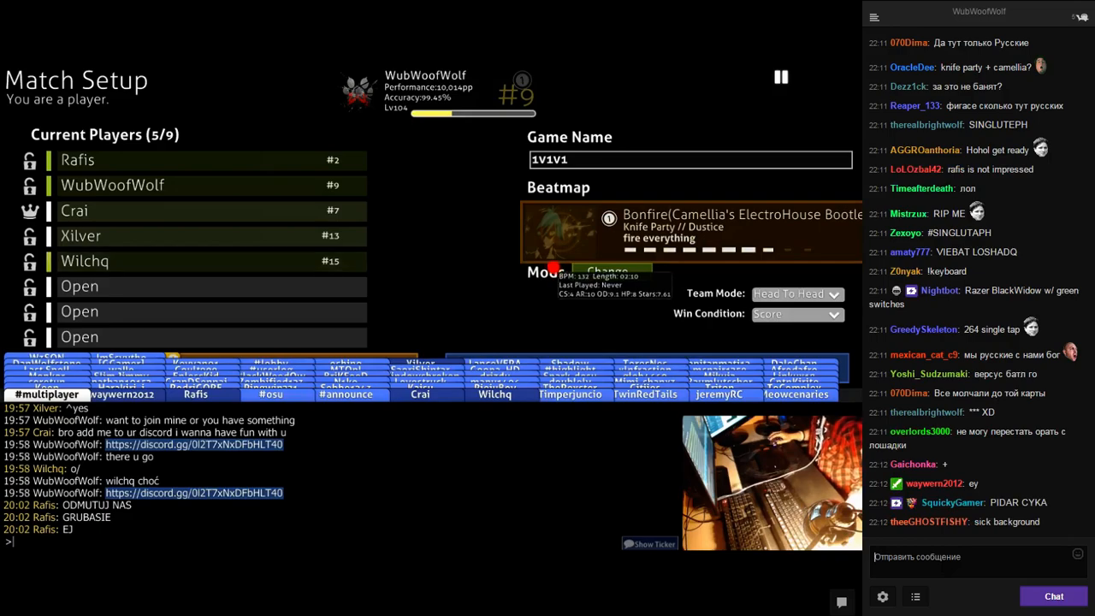
Type 'Bly' in the Bonfire Match Setup lobby hosted by Crai
type("Bly")
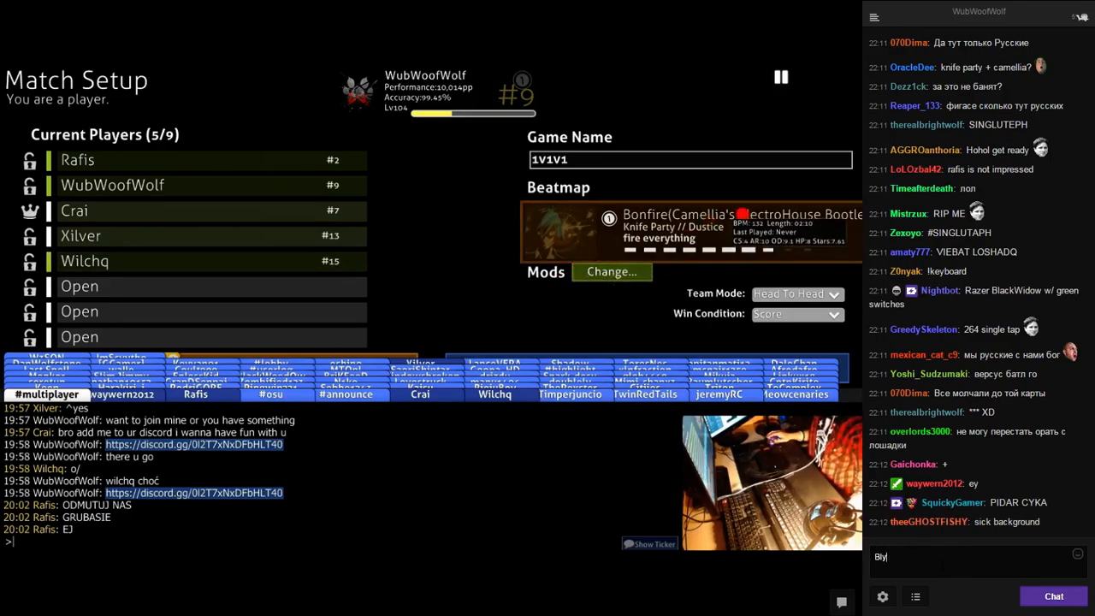